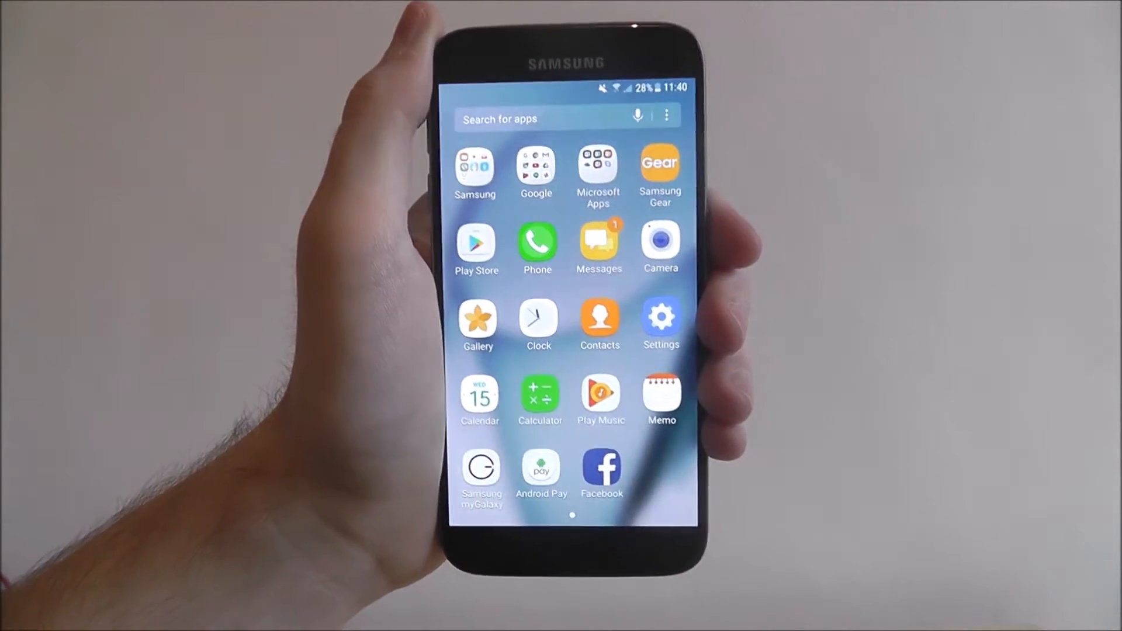
Launch the Settings app from the app drawer to reach its main categories list
left_click(659, 316)
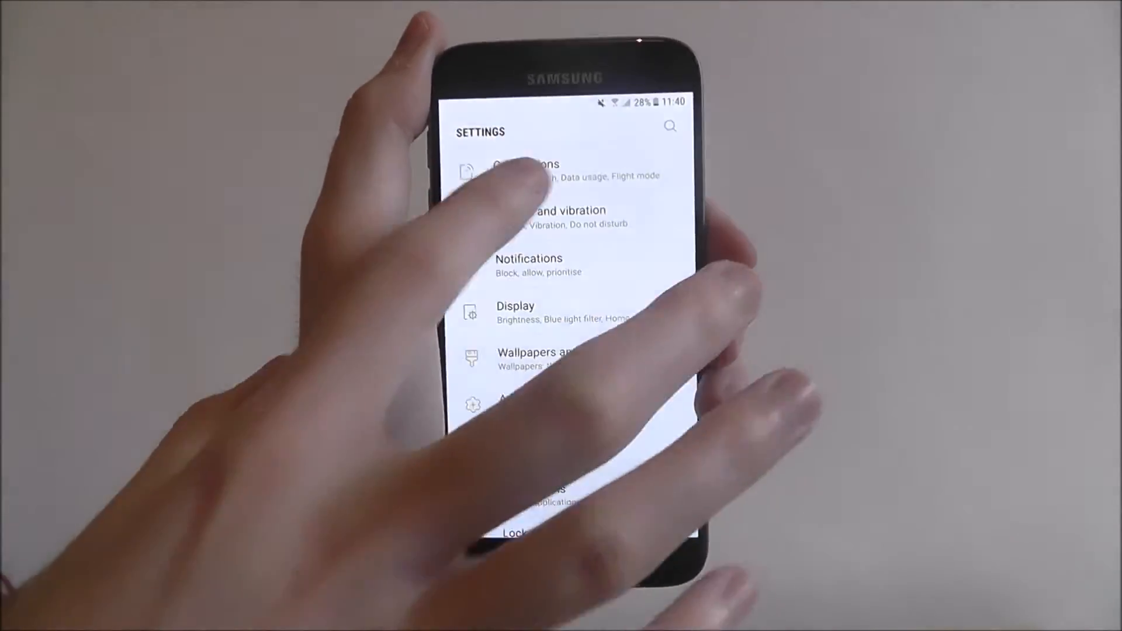
Go through Connections to the Data usage screen showing 29 MB used for 1–28 Feb
left_click(523, 169)
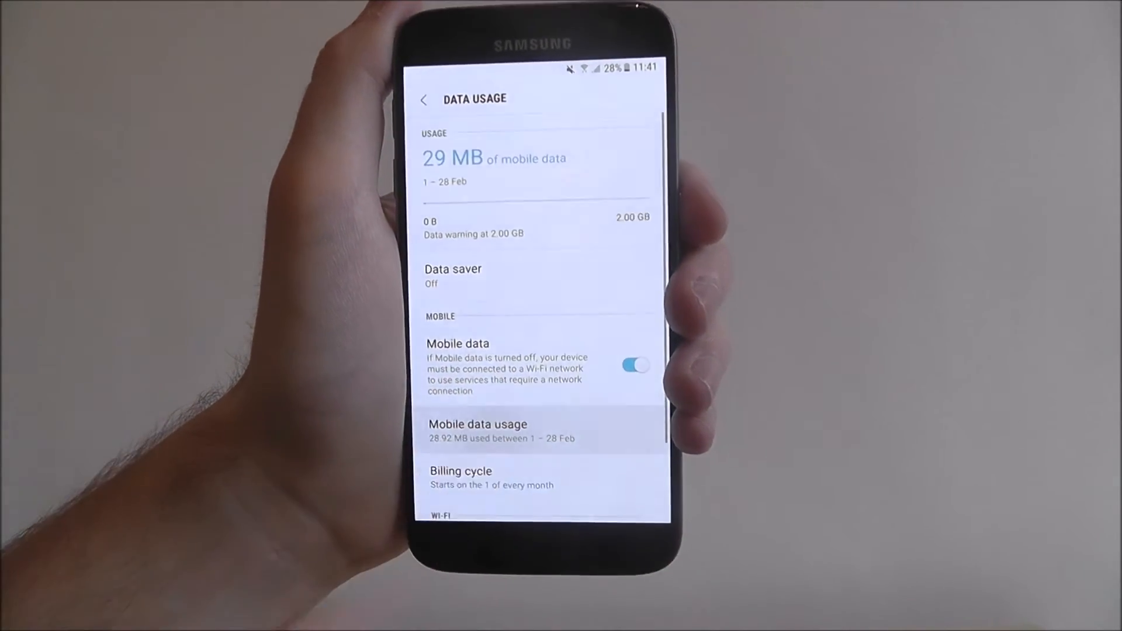
left_click(479, 429)
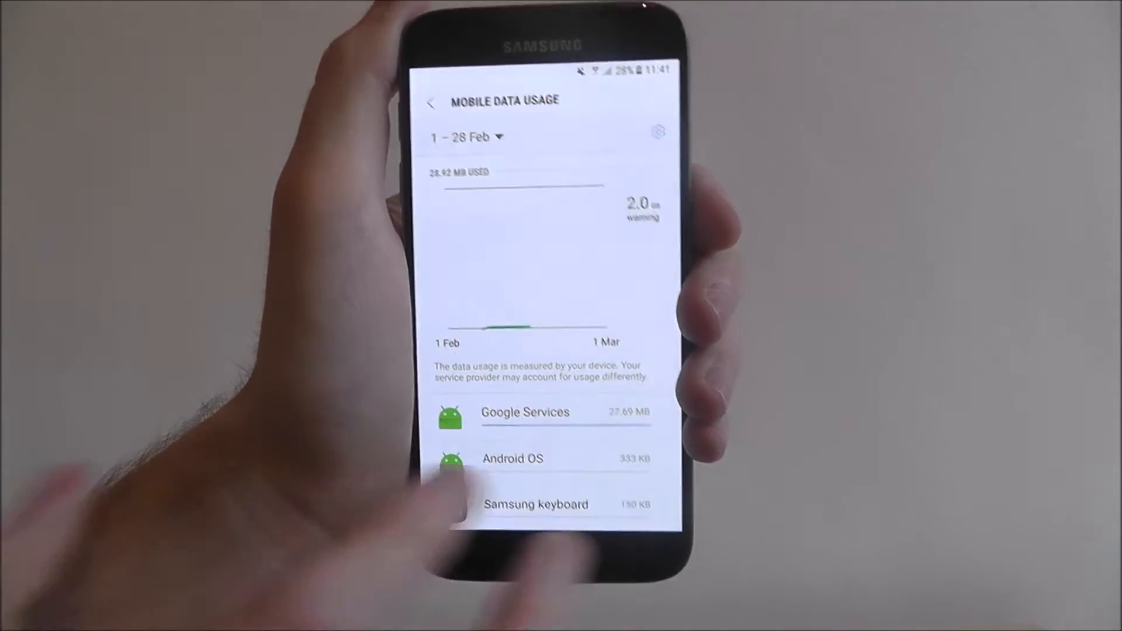
scroll("down", 3)
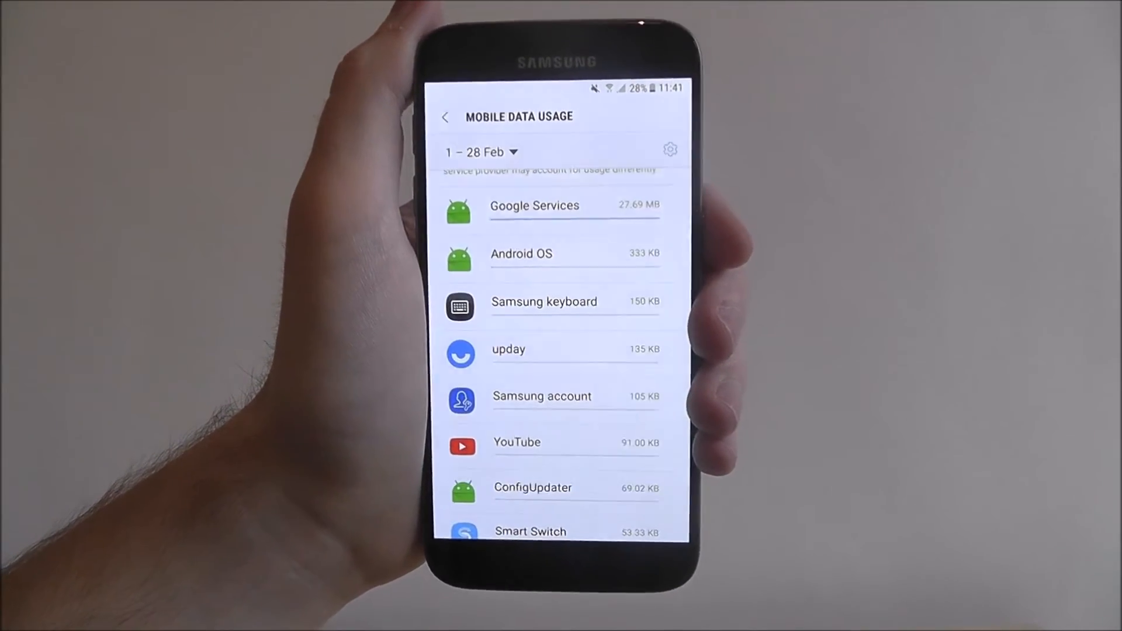
scroll("down", 3)
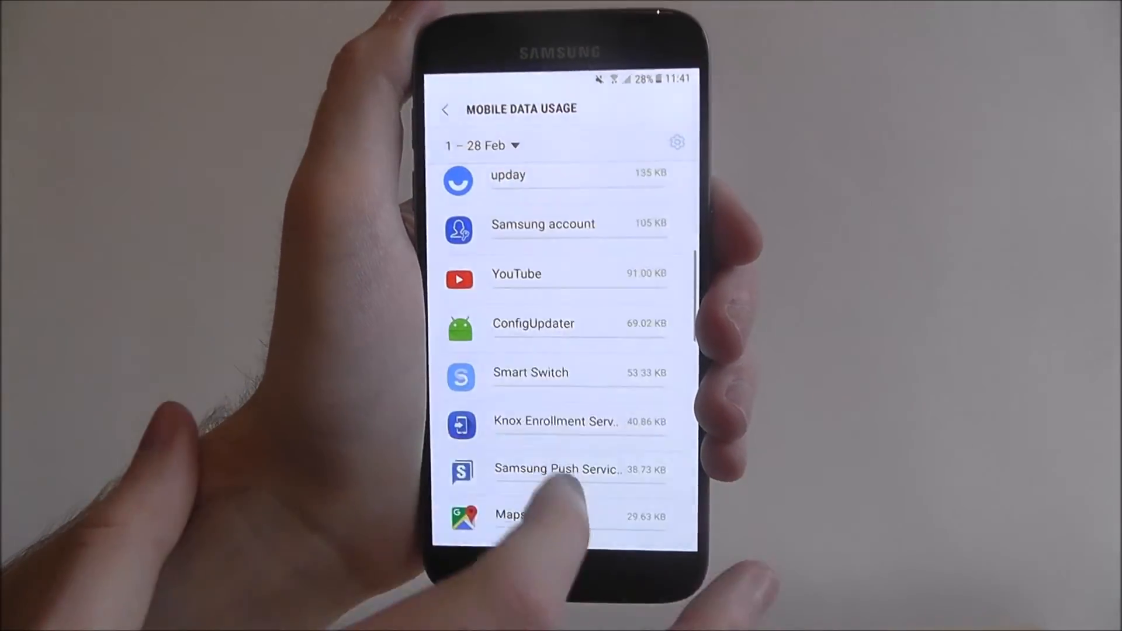
scroll("down", 3)
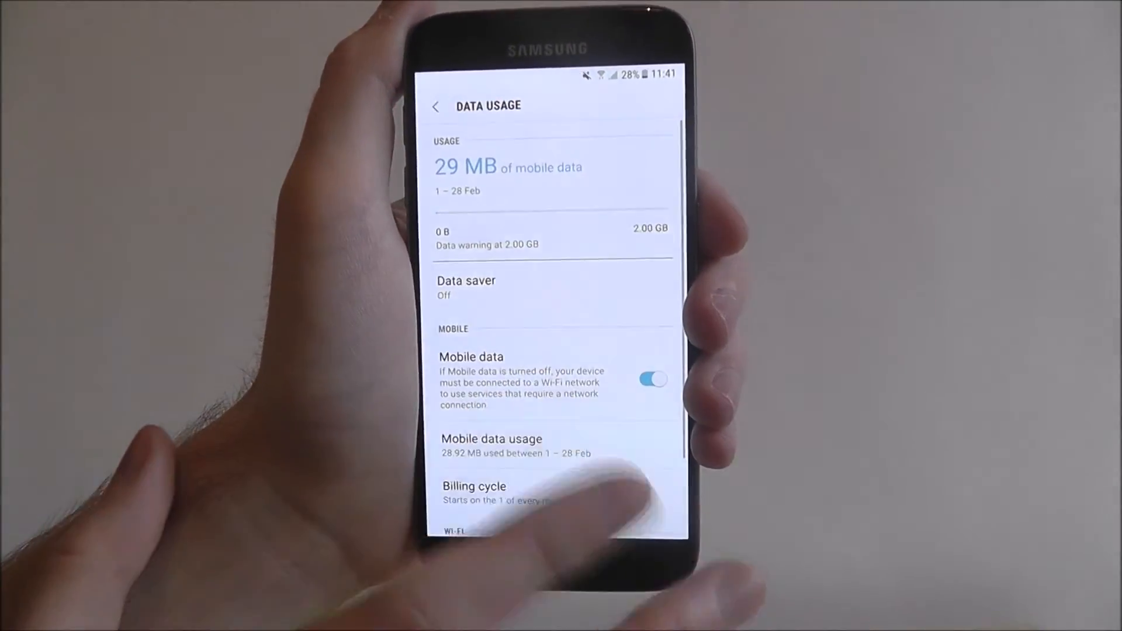
left_click(492, 439)
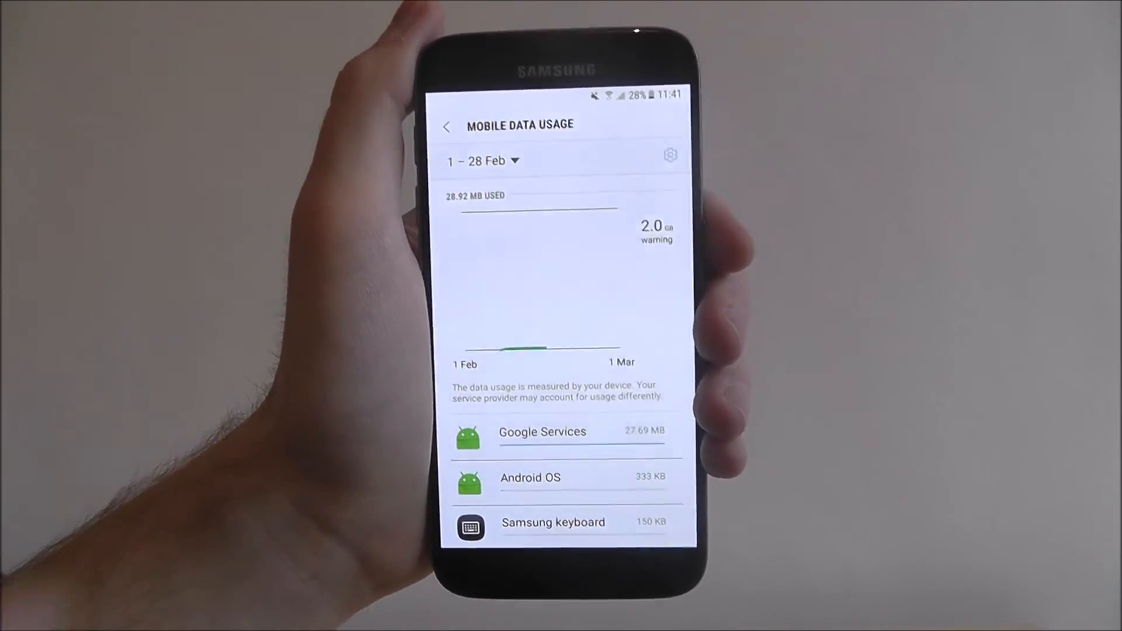
left_click(446, 127)
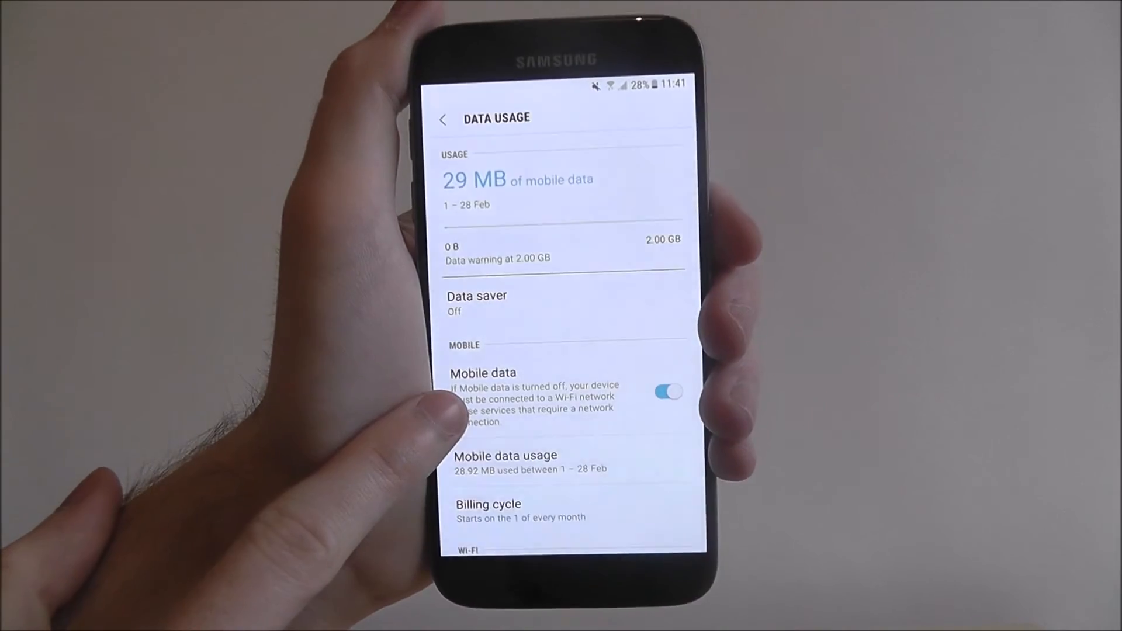
left_click(668, 393)
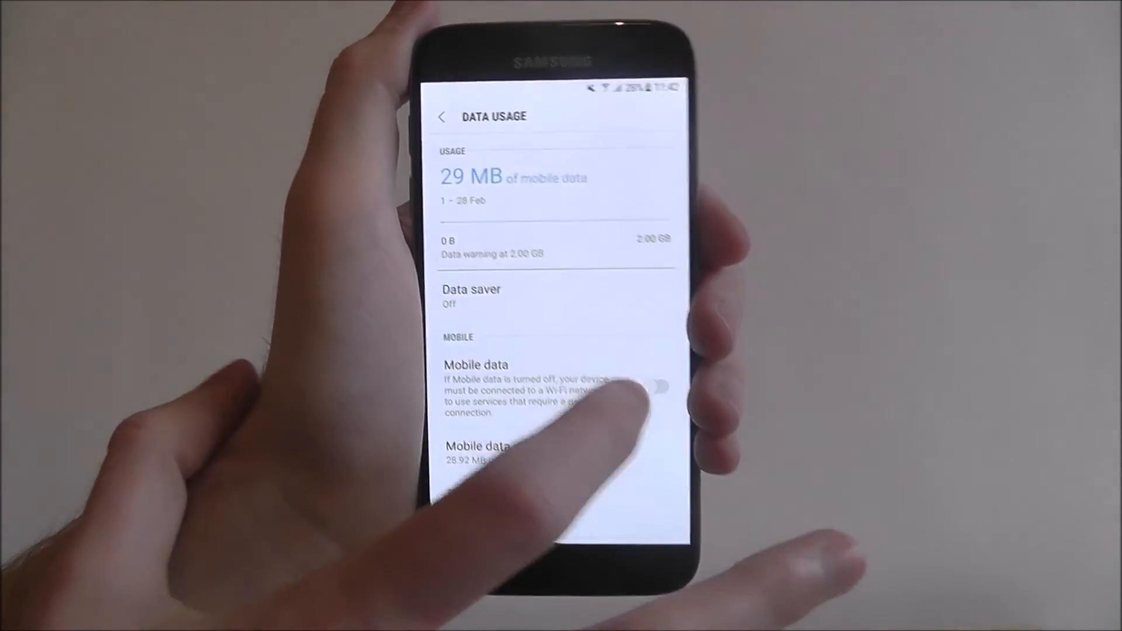
left_click(633, 369)
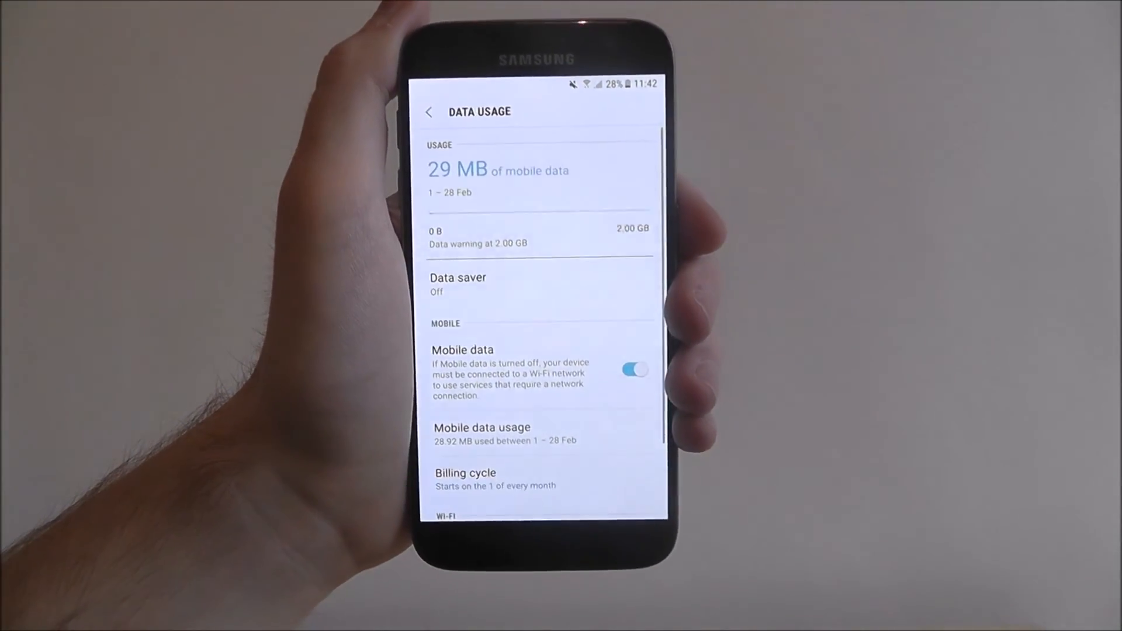